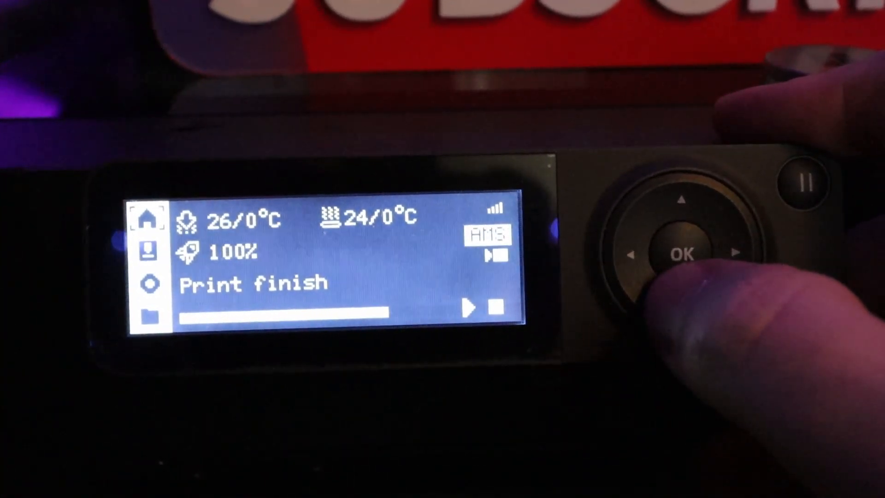
# Step: Select English, continue past language selection, and scan for the P1S printer
pyautogui.click(683, 252)
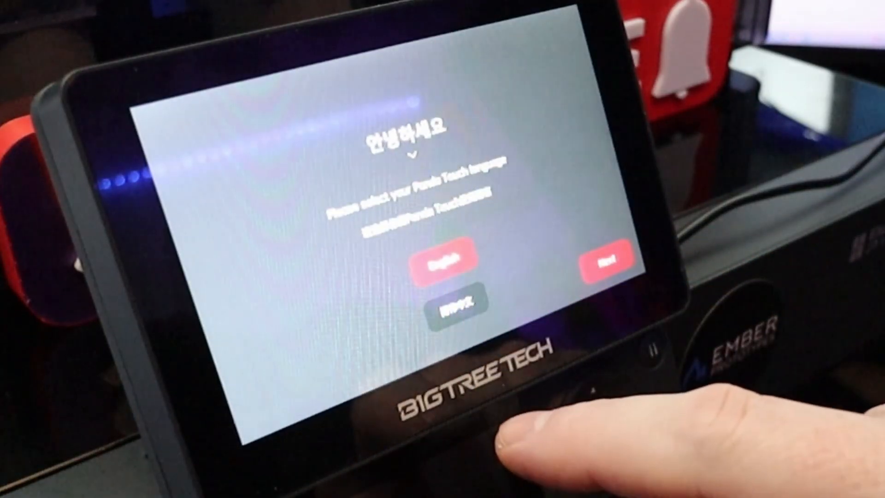
pyautogui.click(607, 262)
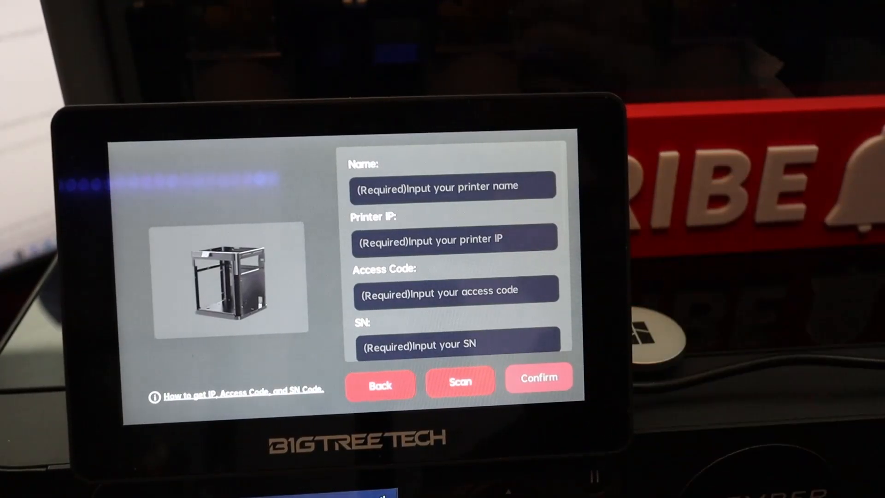
pyautogui.click(539, 377)
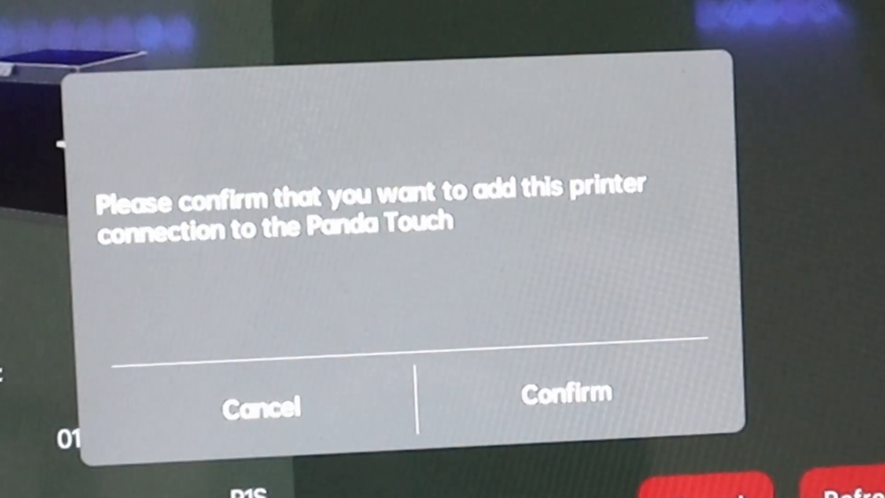
# Step: Confirm adding the P1S, check it's listed as idle, then go to the home screen
pyautogui.click(566, 393)
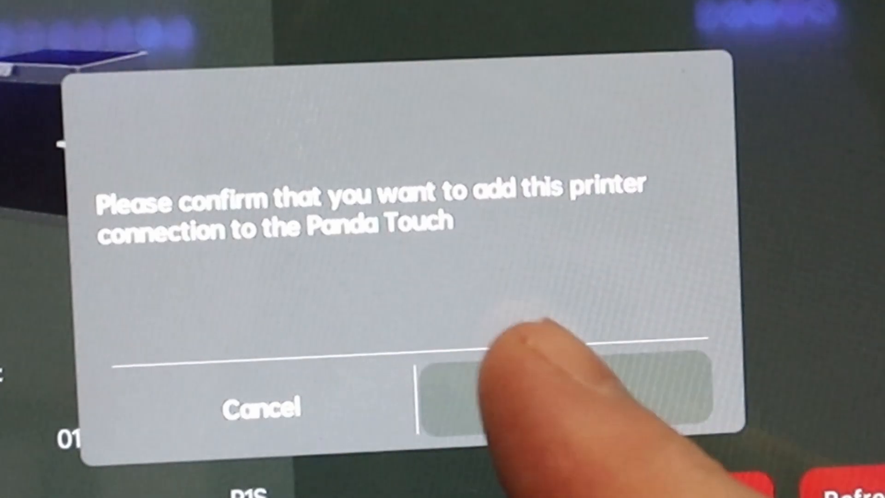
pyautogui.click(570, 395)
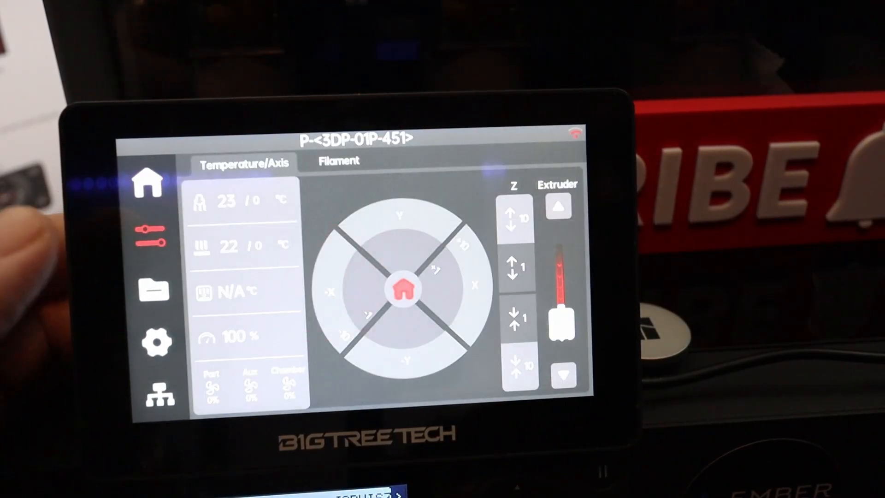
pyautogui.click(151, 289)
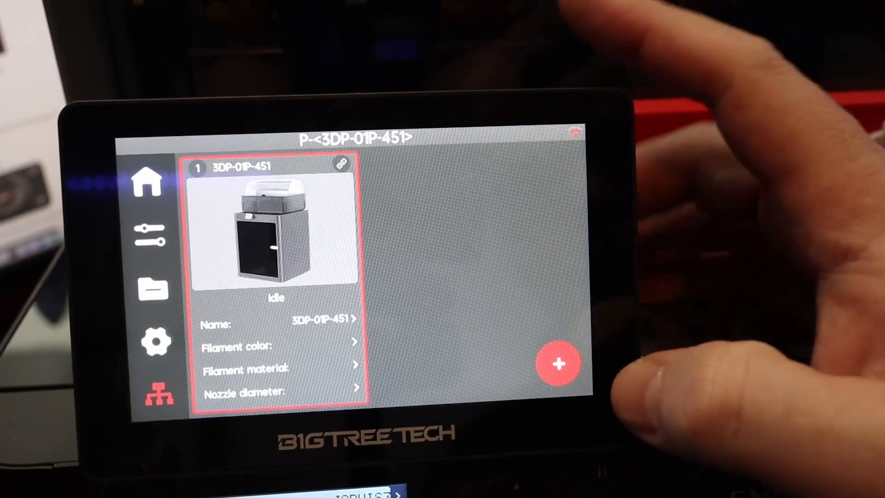
pyautogui.click(558, 364)
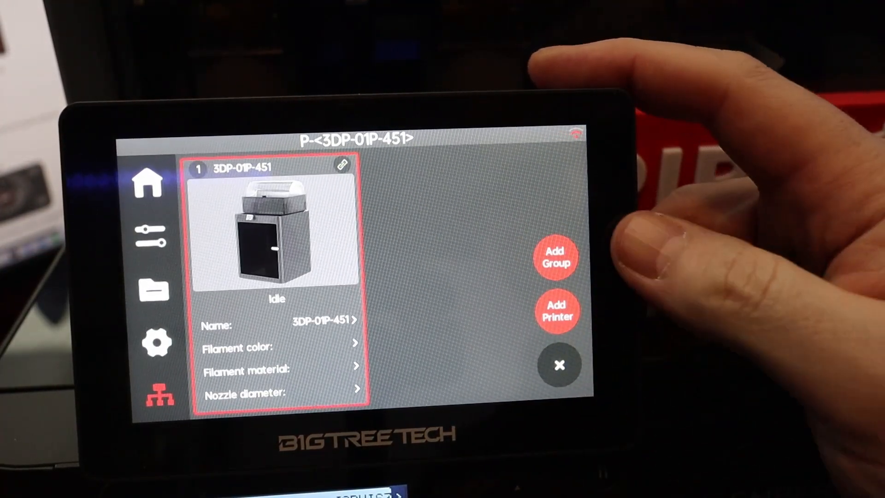
pyautogui.click(559, 364)
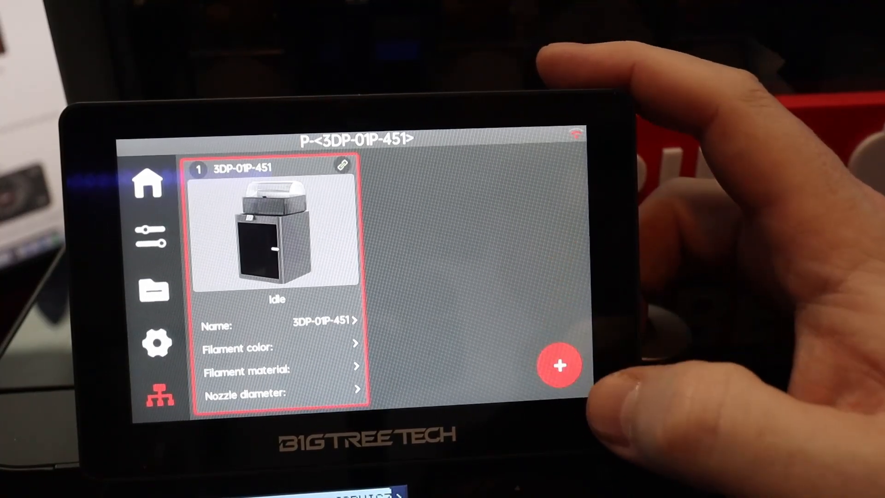
pyautogui.click(148, 183)
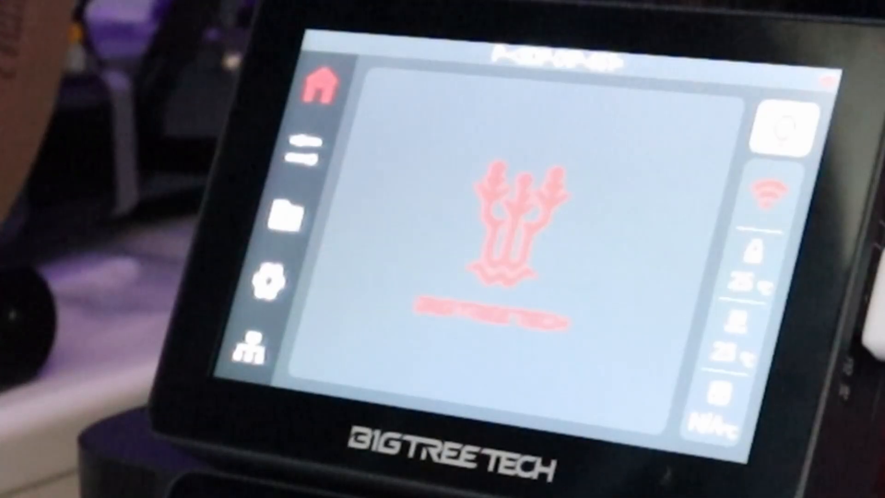
# Step: Print a USB flash drive file with Bed Leveling and Use AMS enabled
pyautogui.click(292, 217)
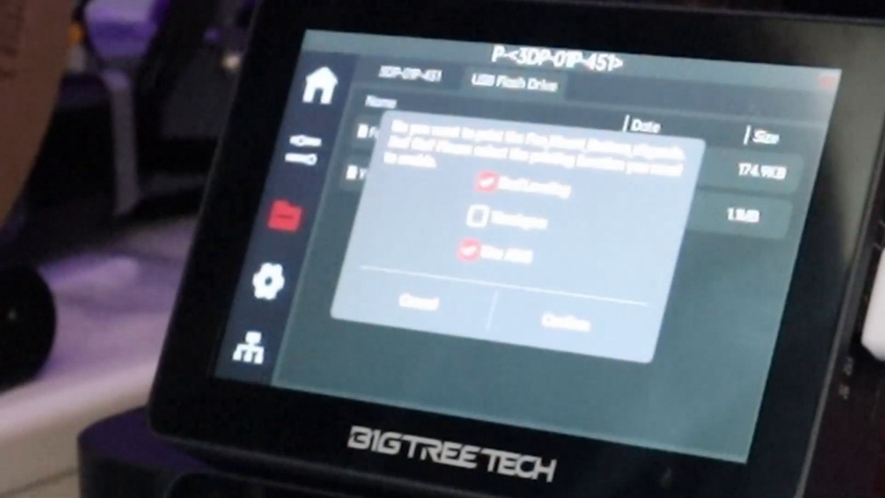
pyautogui.click(482, 212)
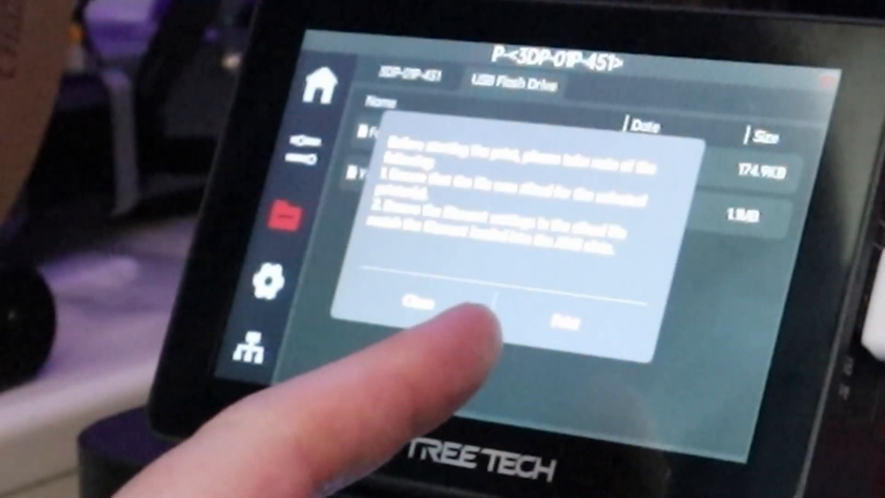
pyautogui.click(564, 319)
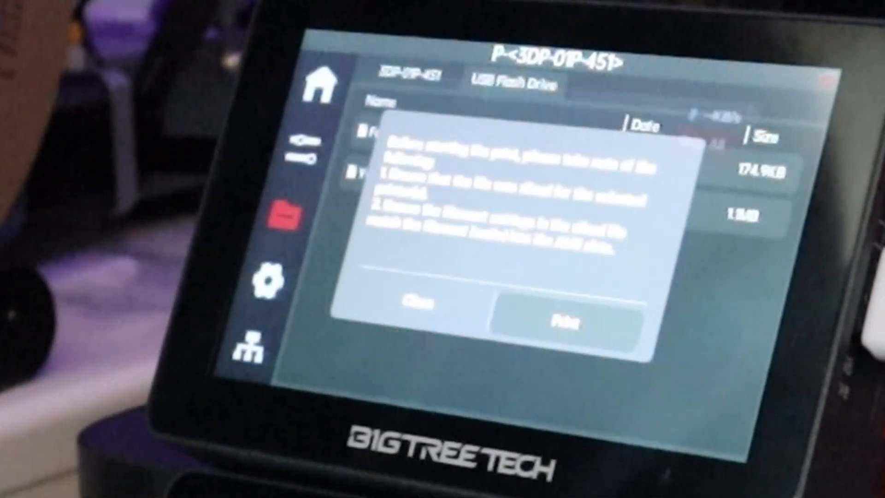
pyautogui.click(558, 318)
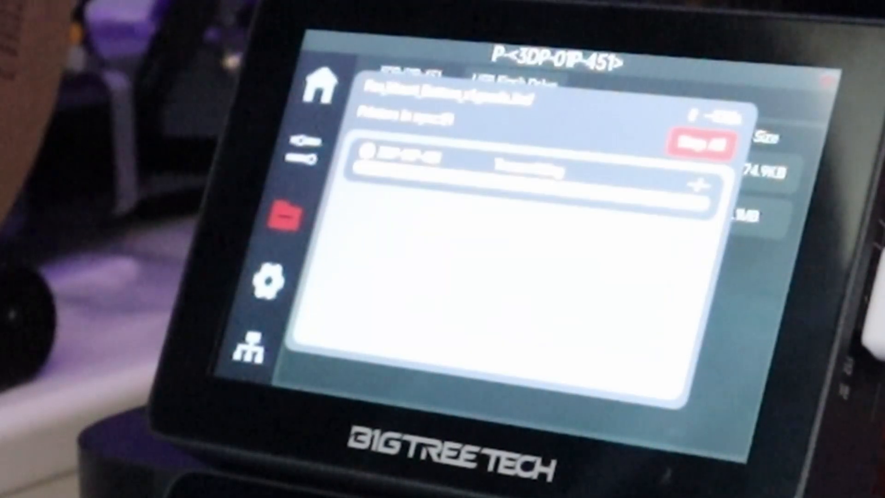